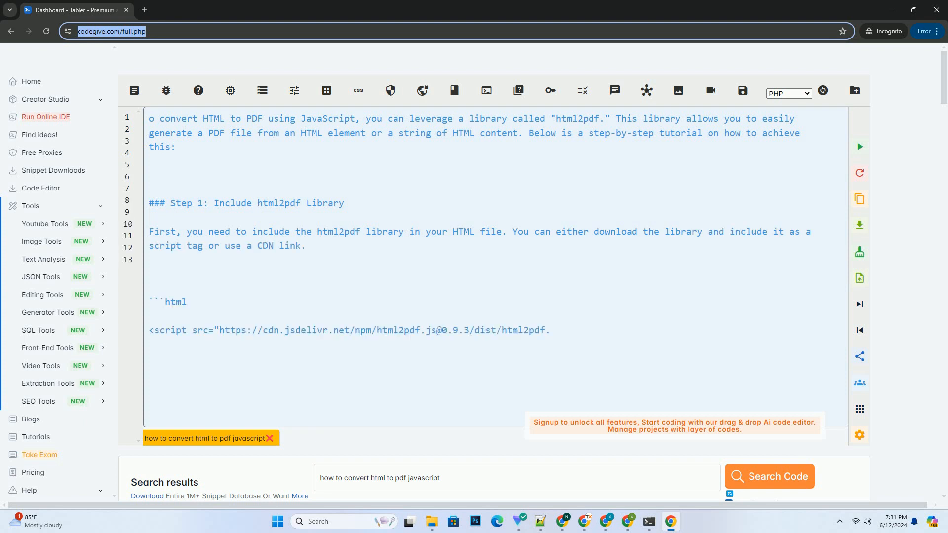
pyautogui.scroll(-3)
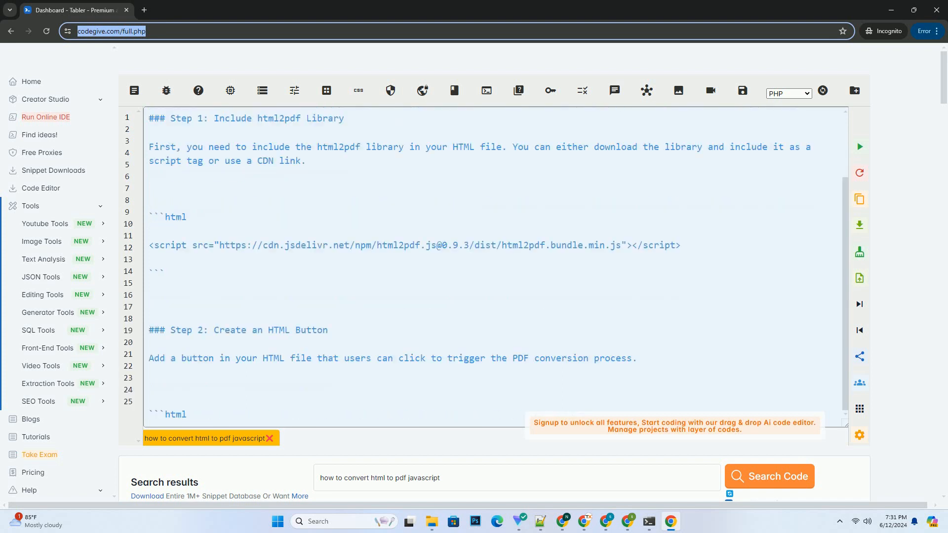
pyautogui.scroll(-3)
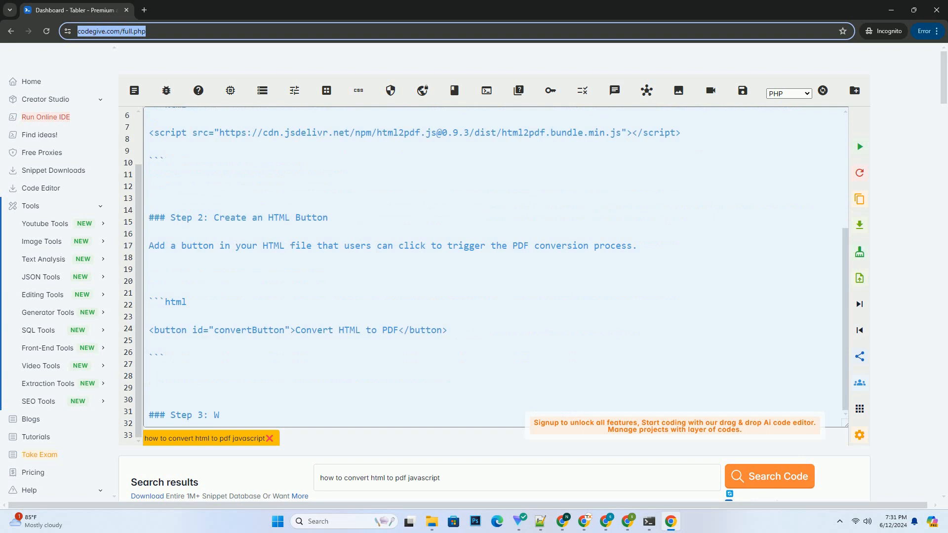
pyautogui.scroll(-3)
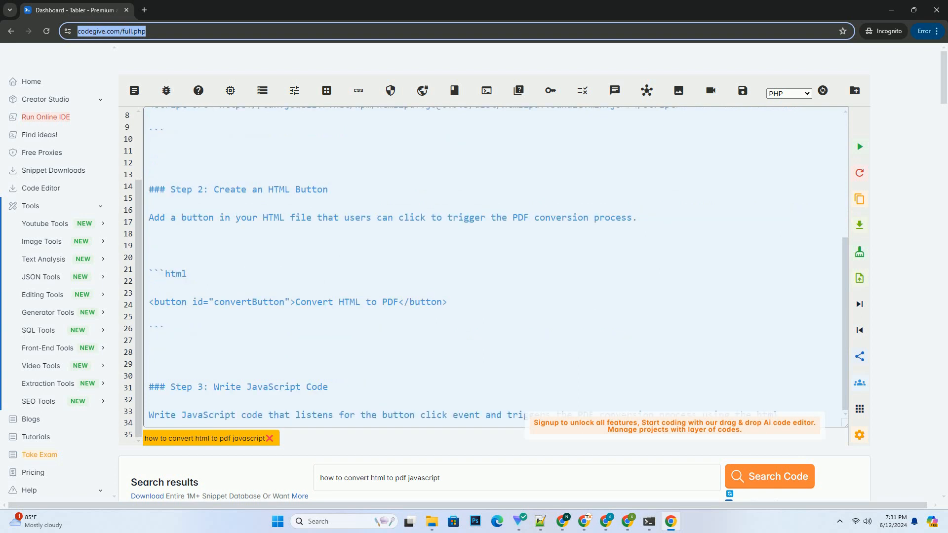
pyautogui.scroll(-3)
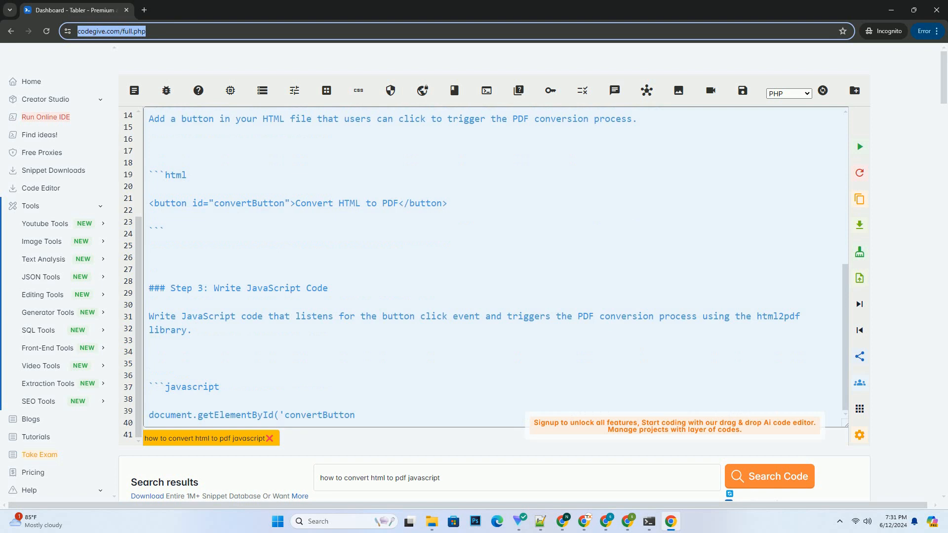
pyautogui.scroll(-3)
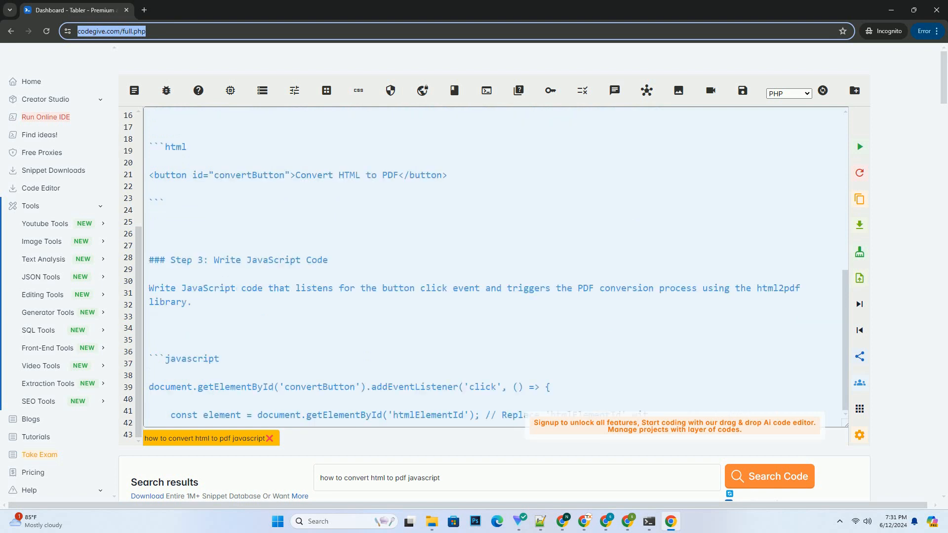
pyautogui.scroll(-3)
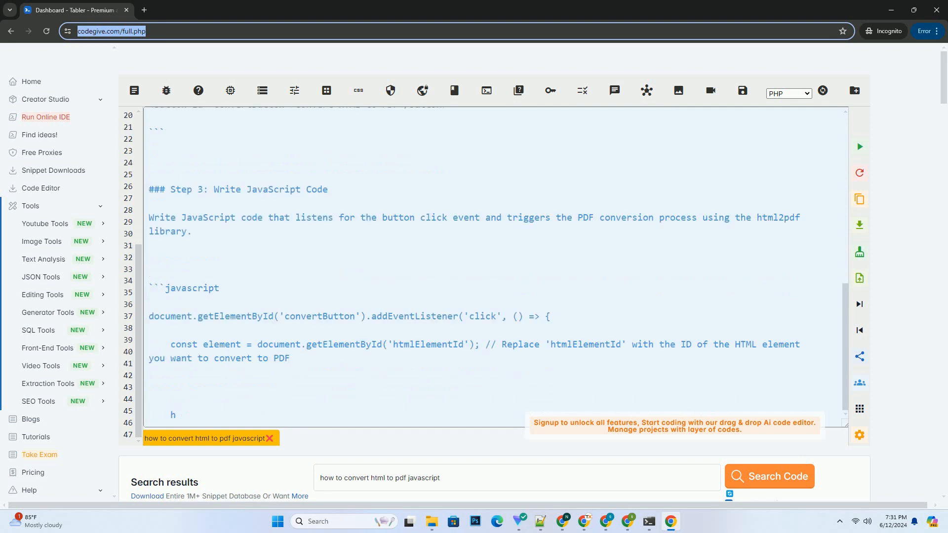
pyautogui.scroll(-3)
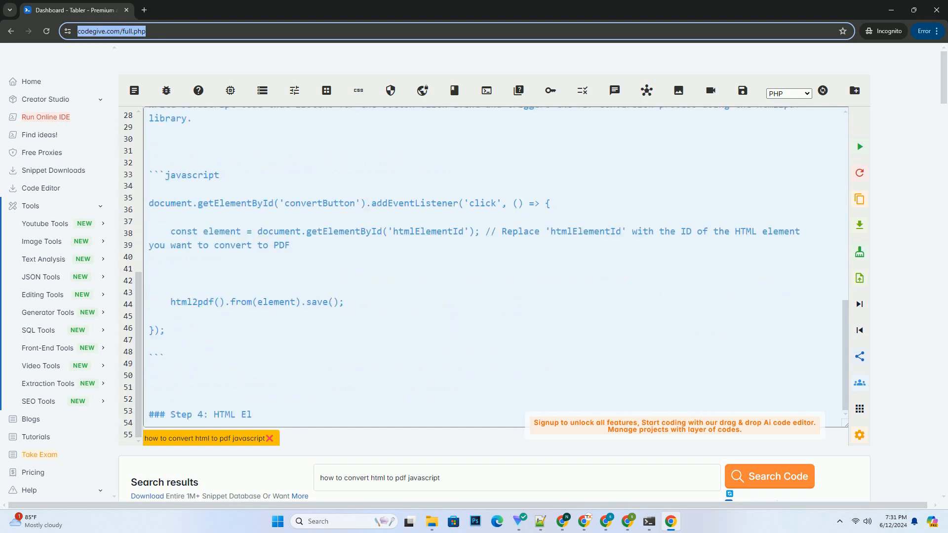
pyautogui.scroll(-3)
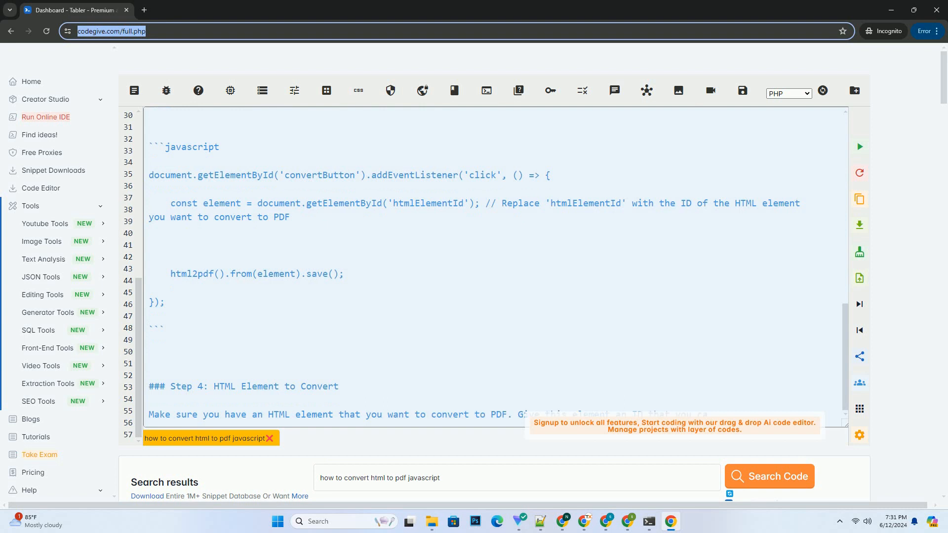
pyautogui.scroll(-3)
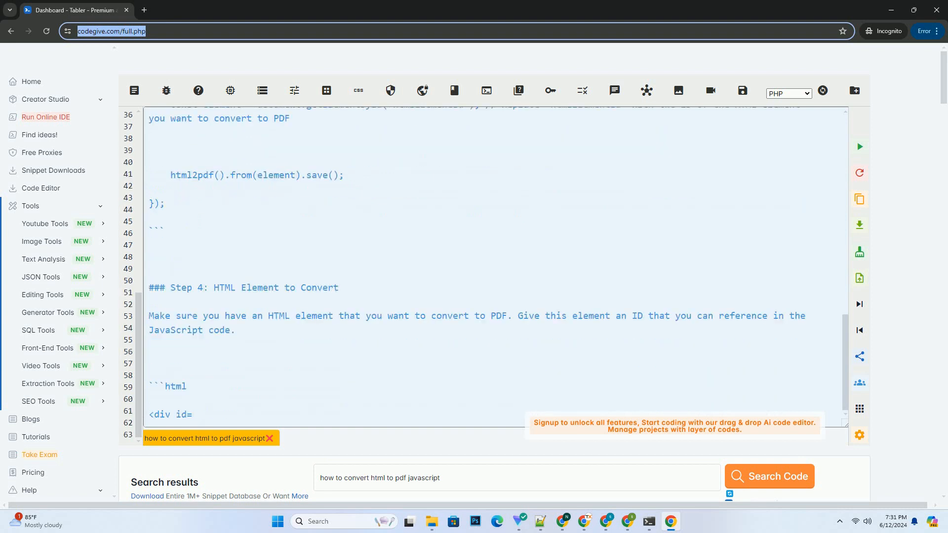
pyautogui.scroll(-3)
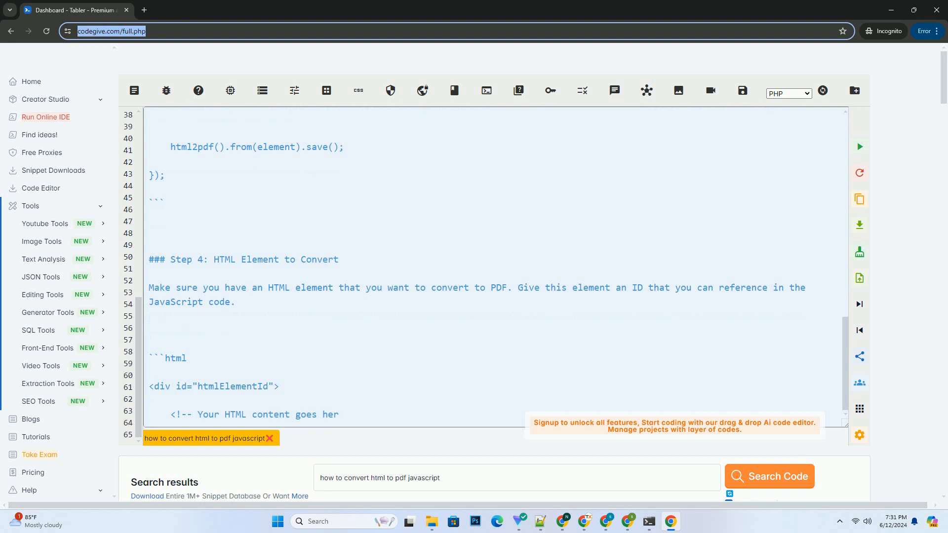
pyautogui.scroll(-3)
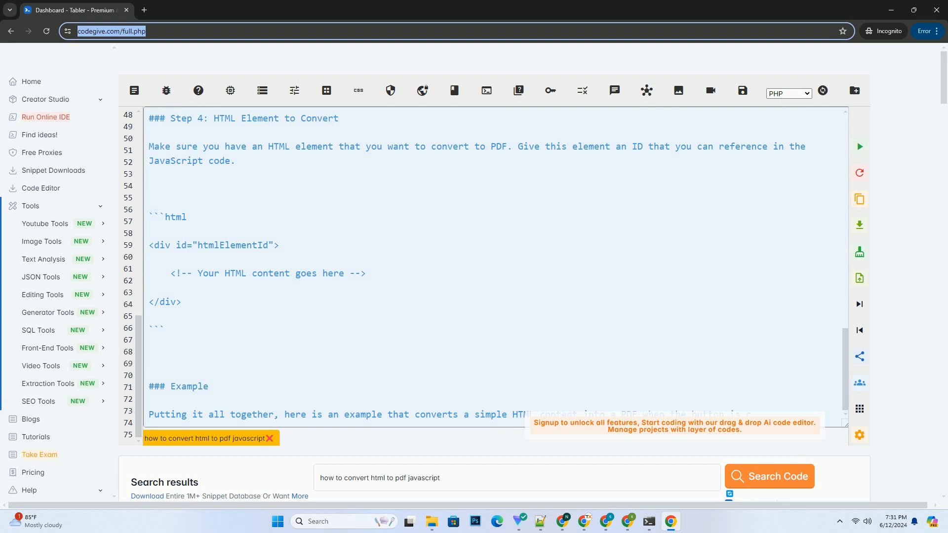
pyautogui.scroll(-3)
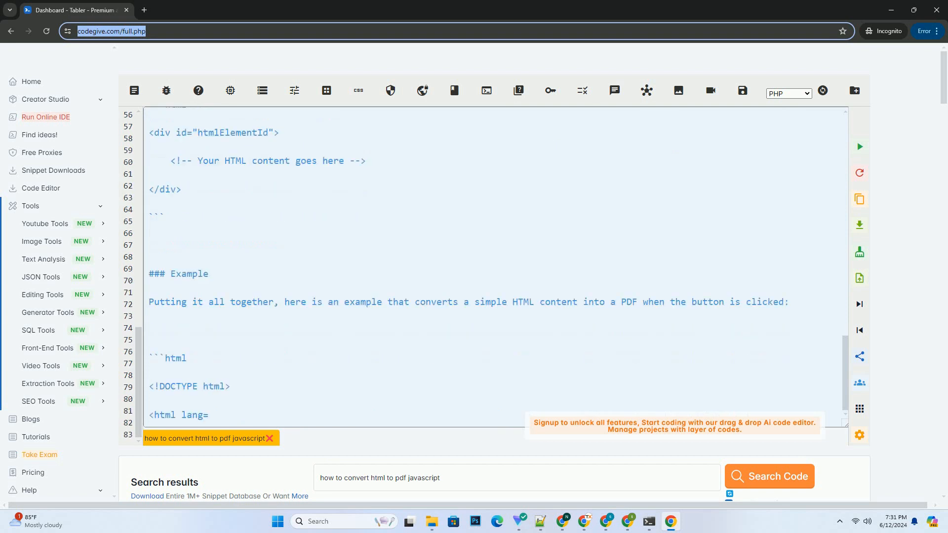
pyautogui.scroll(-3)
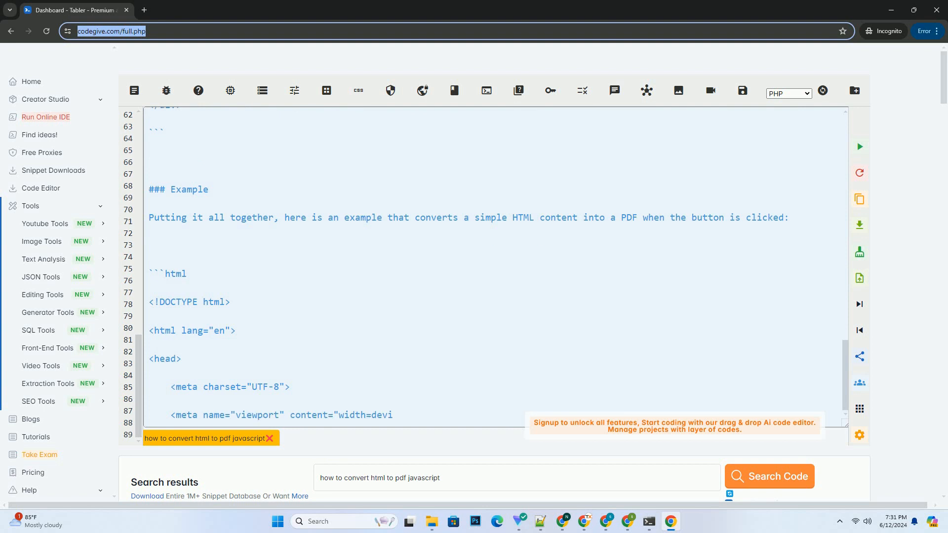
pyautogui.scroll(-3)
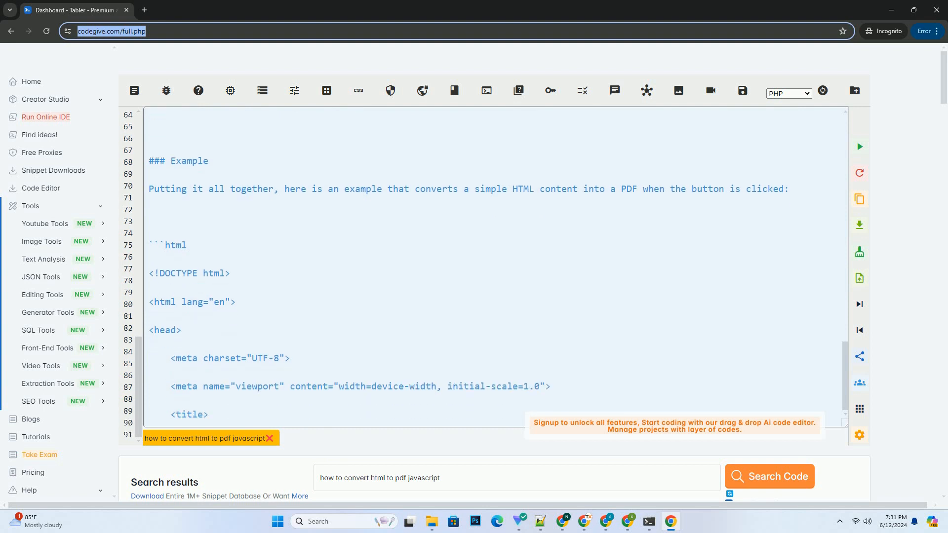
pyautogui.scroll(-3)
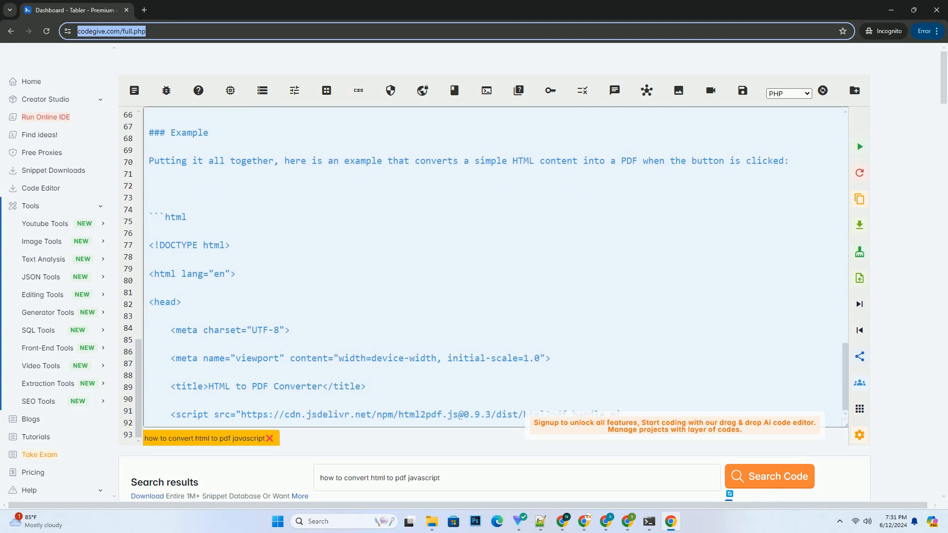
pyautogui.scroll(-3)
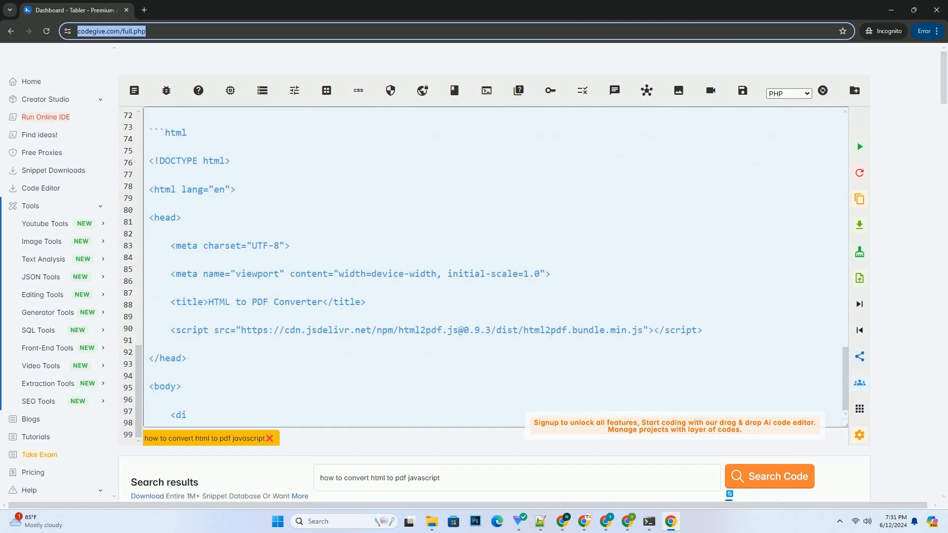
pyautogui.scroll(-3)
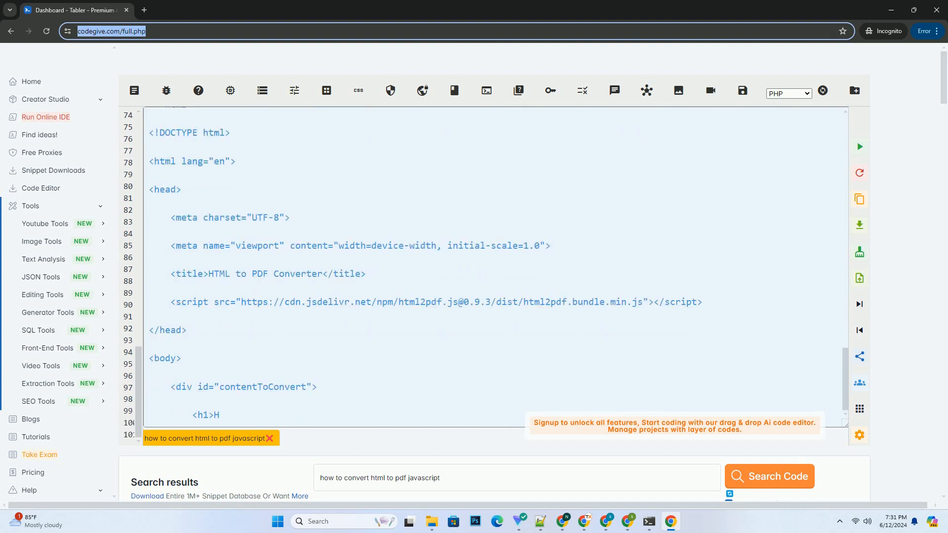
pyautogui.scroll(-3)
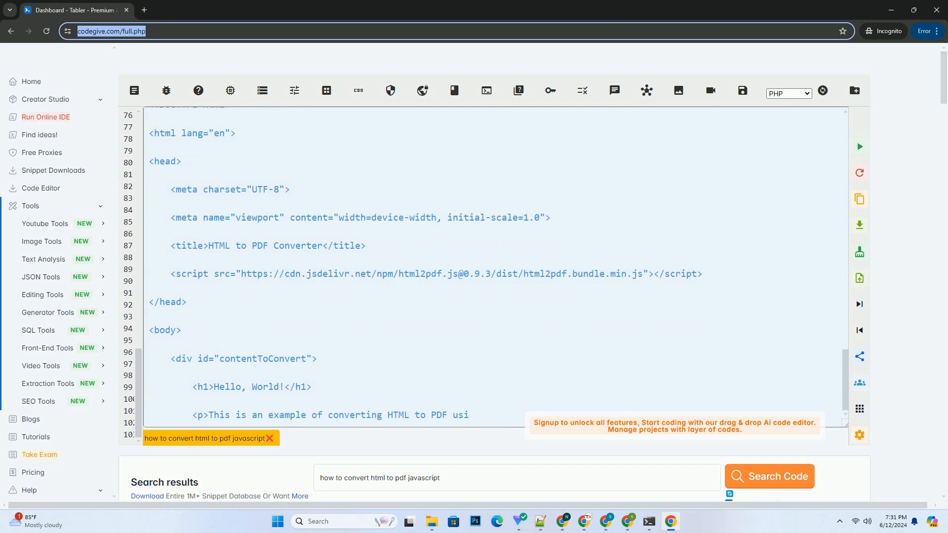
pyautogui.scroll(-3)
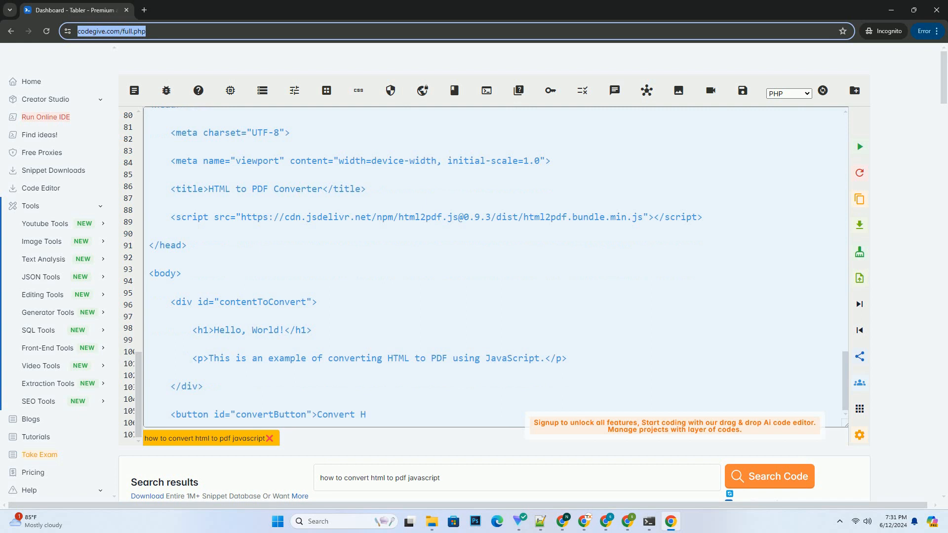
pyautogui.scroll(-3)
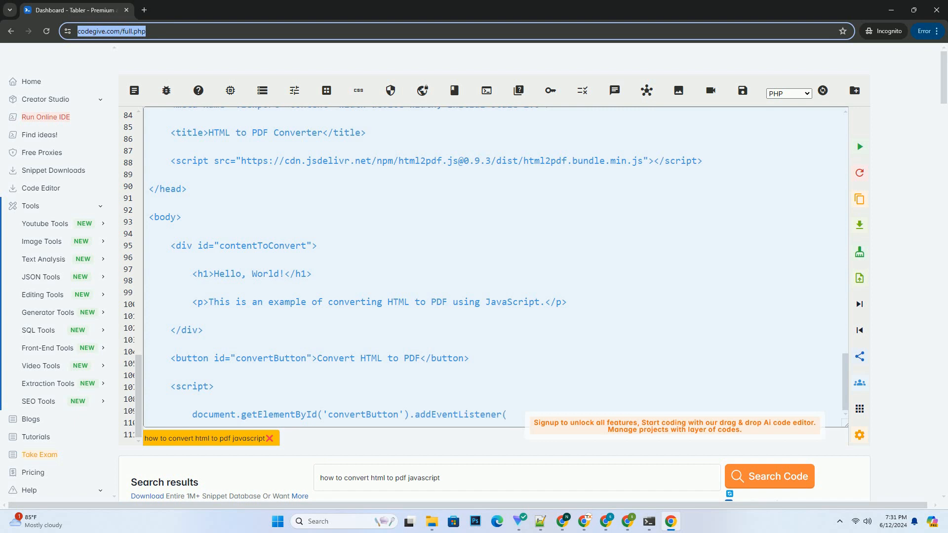
pyautogui.scroll(-3)
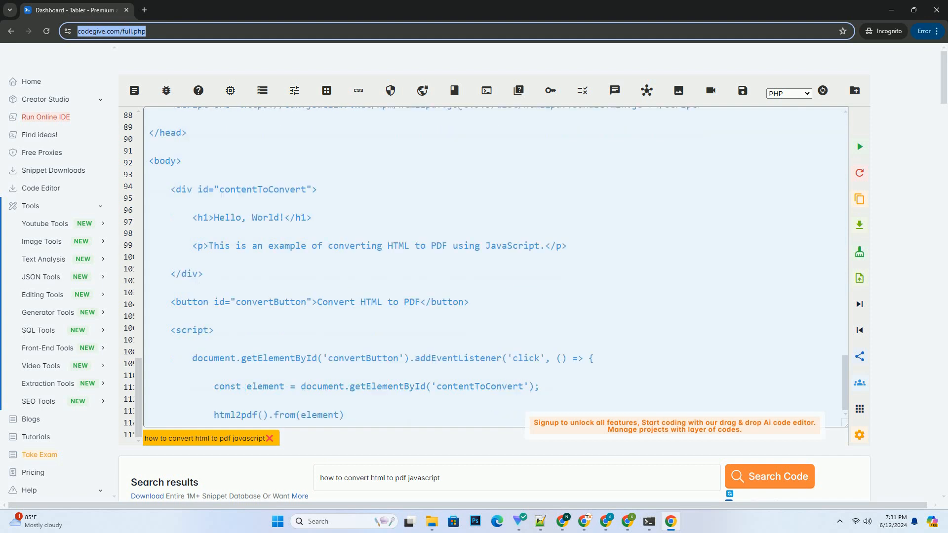
pyautogui.scroll(-3)
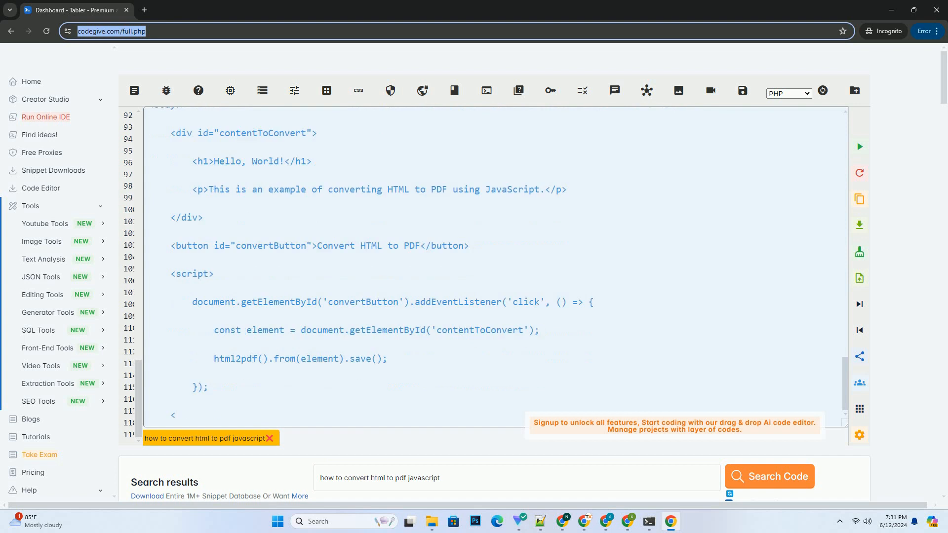
pyautogui.scroll(-3)
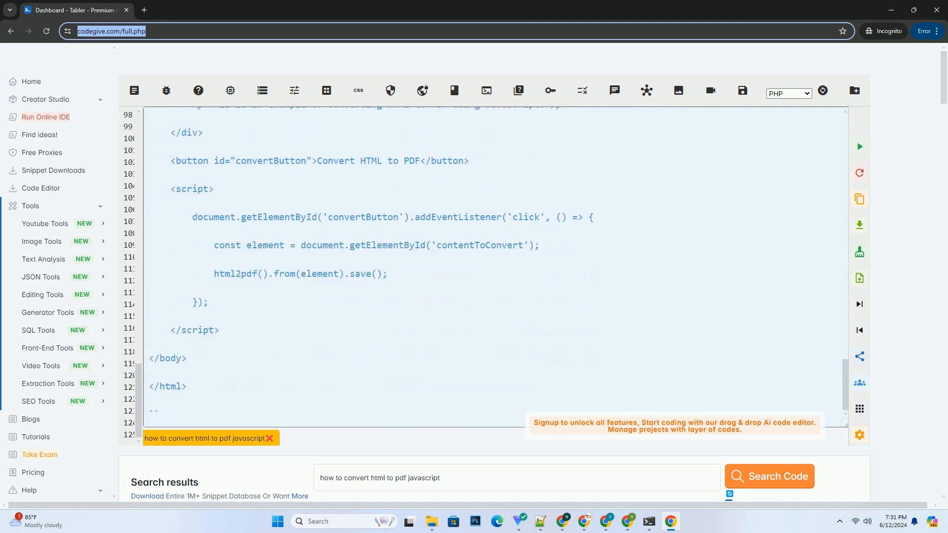
pyautogui.scroll(-3)
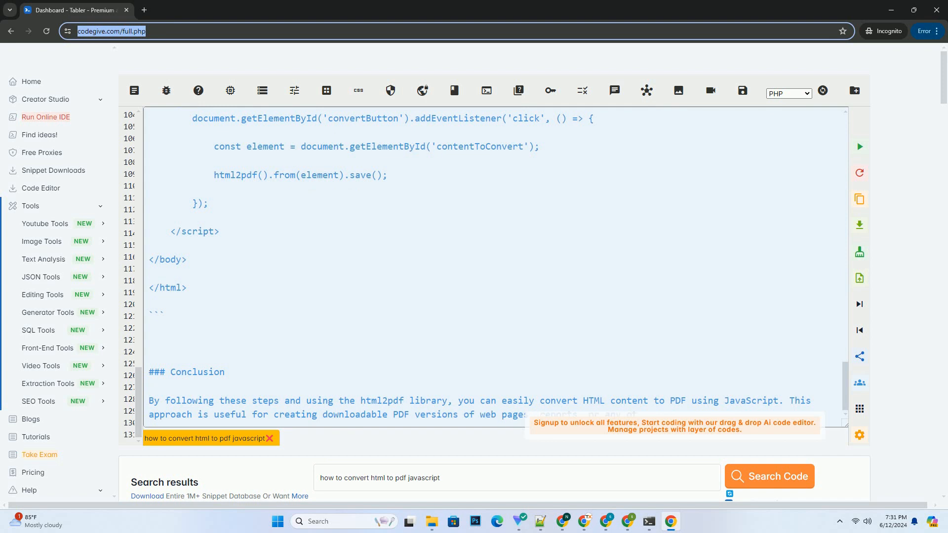
pyautogui.scroll(-3)
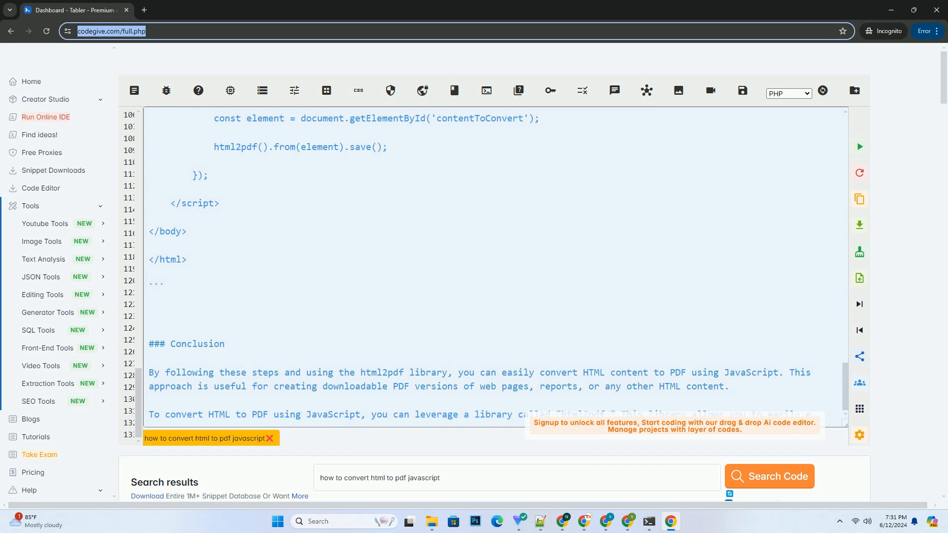
pyautogui.scroll(-3)
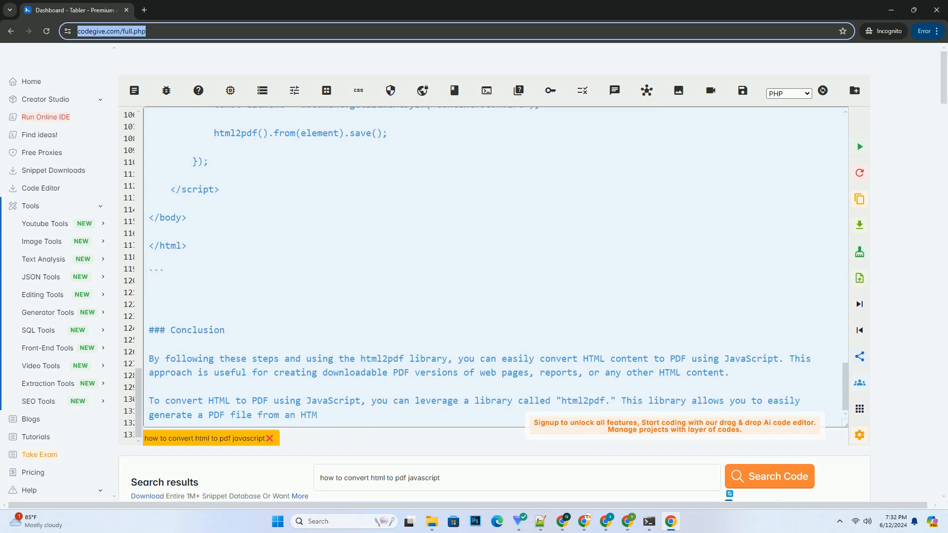